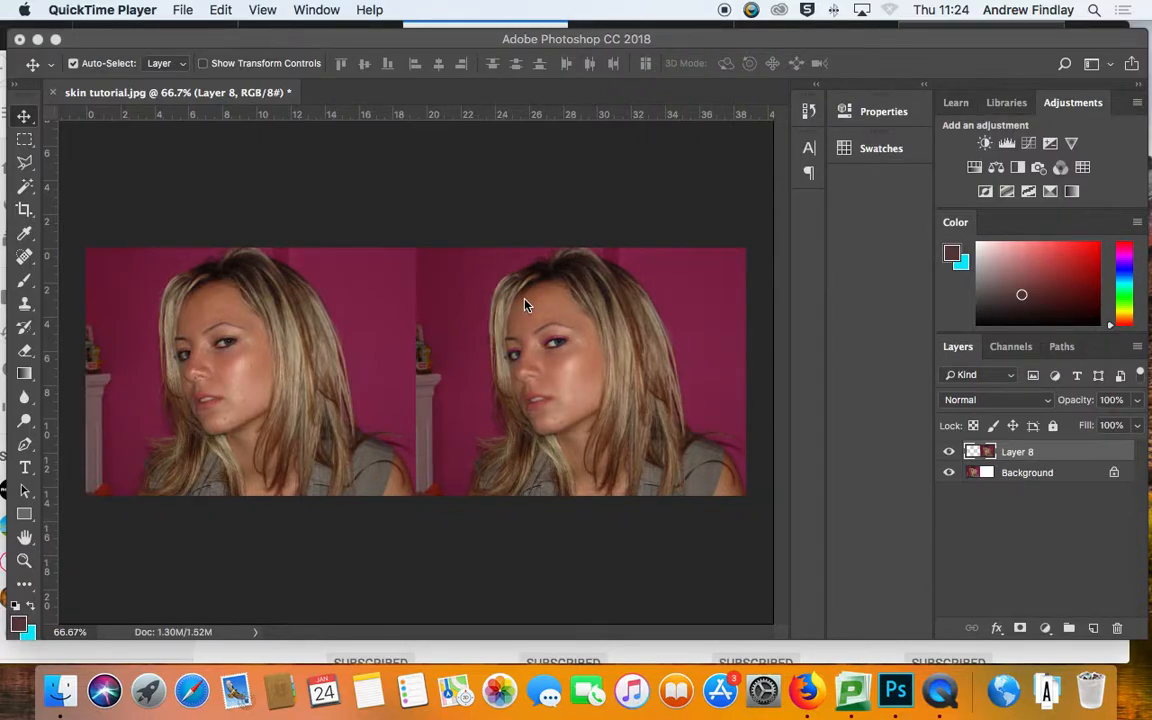
mouse_move(110, 292)
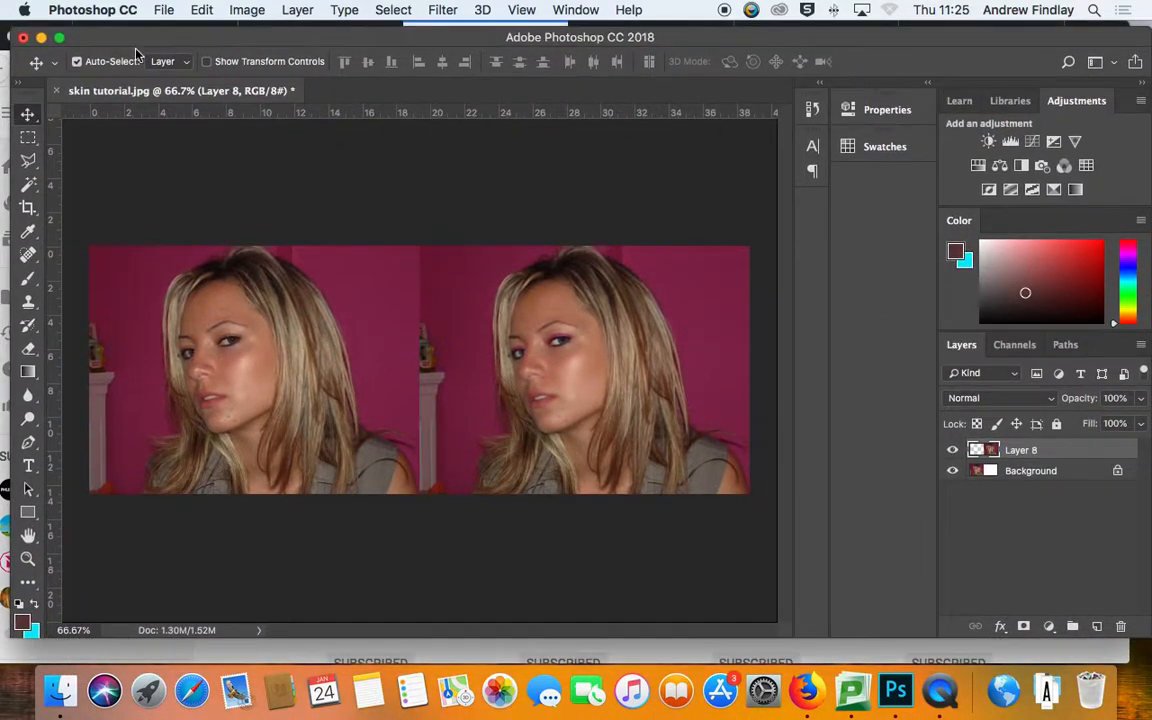
Step: Check the image's current size and resolution in Image Size, then dismiss it
click(164, 8)
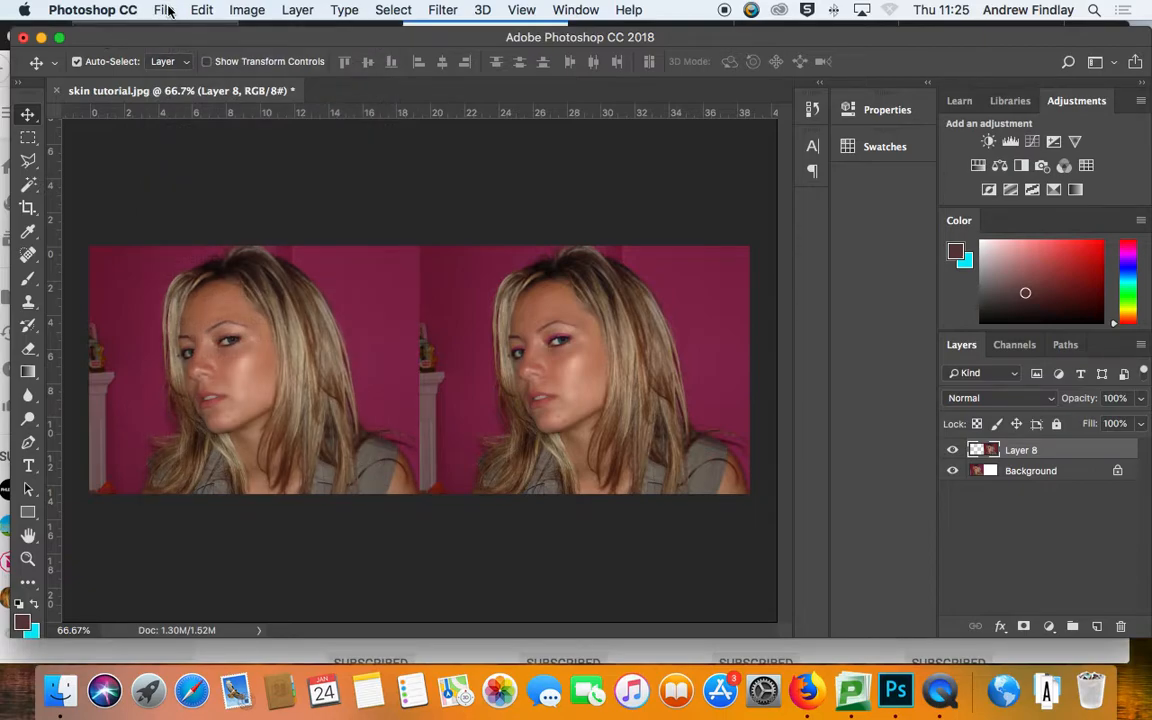
click(248, 10)
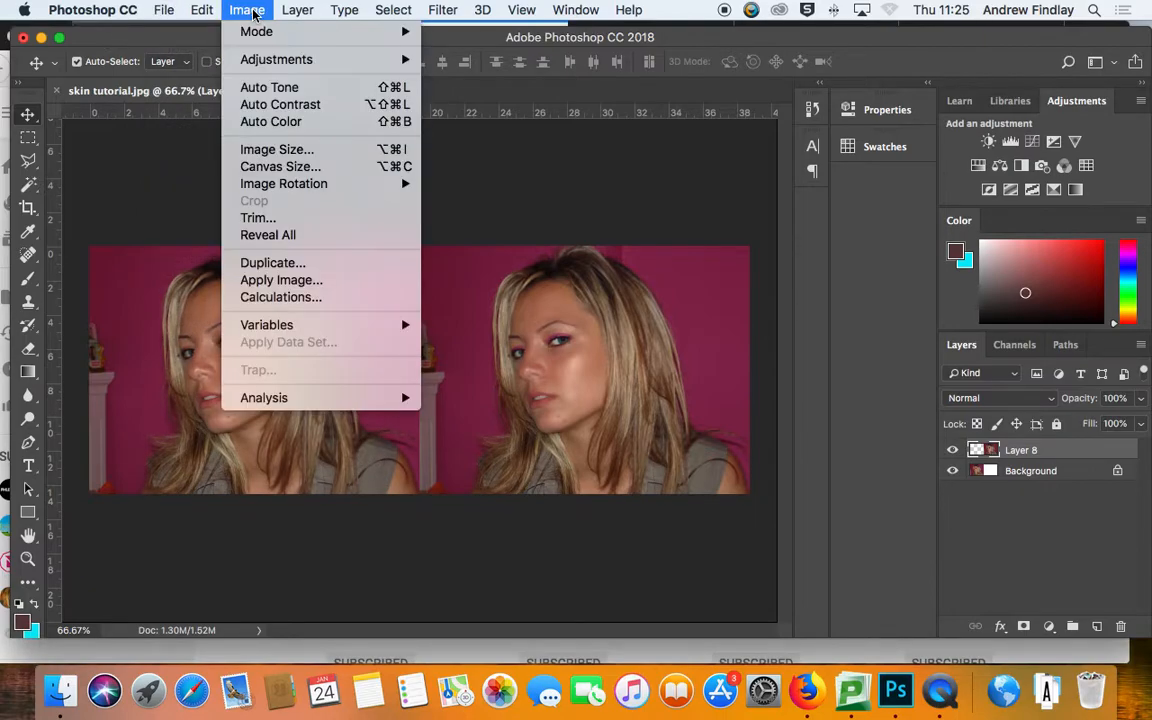
mouse_move(280, 296)
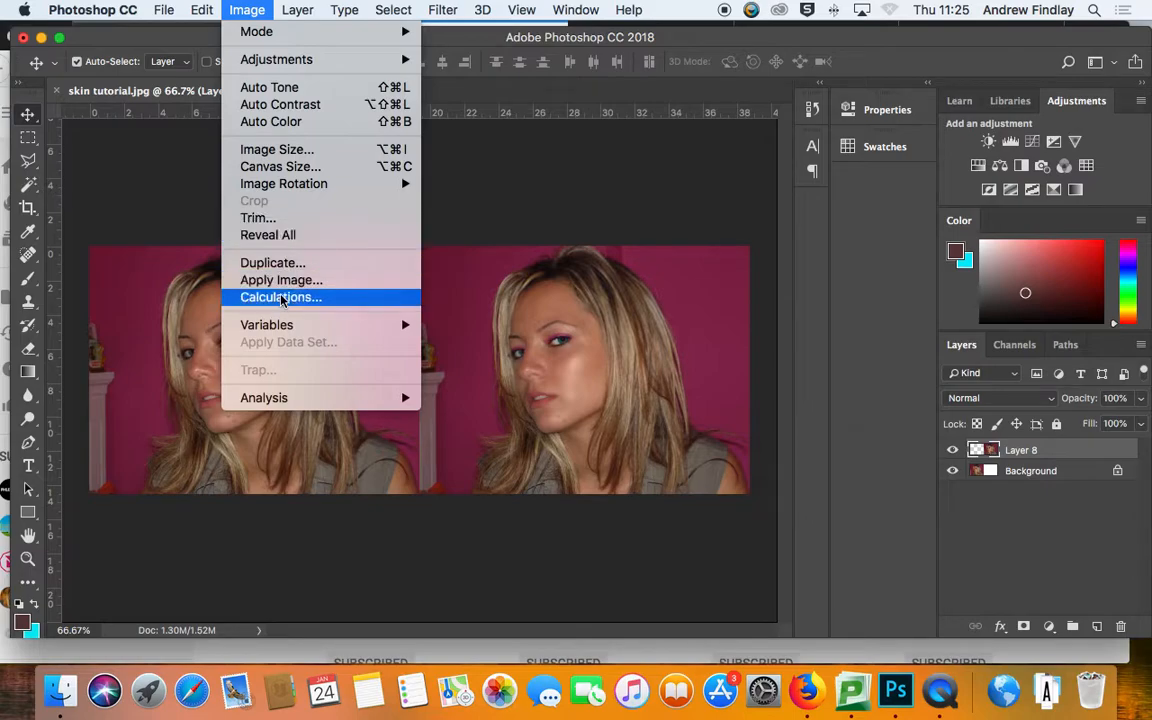
mouse_move(276, 148)
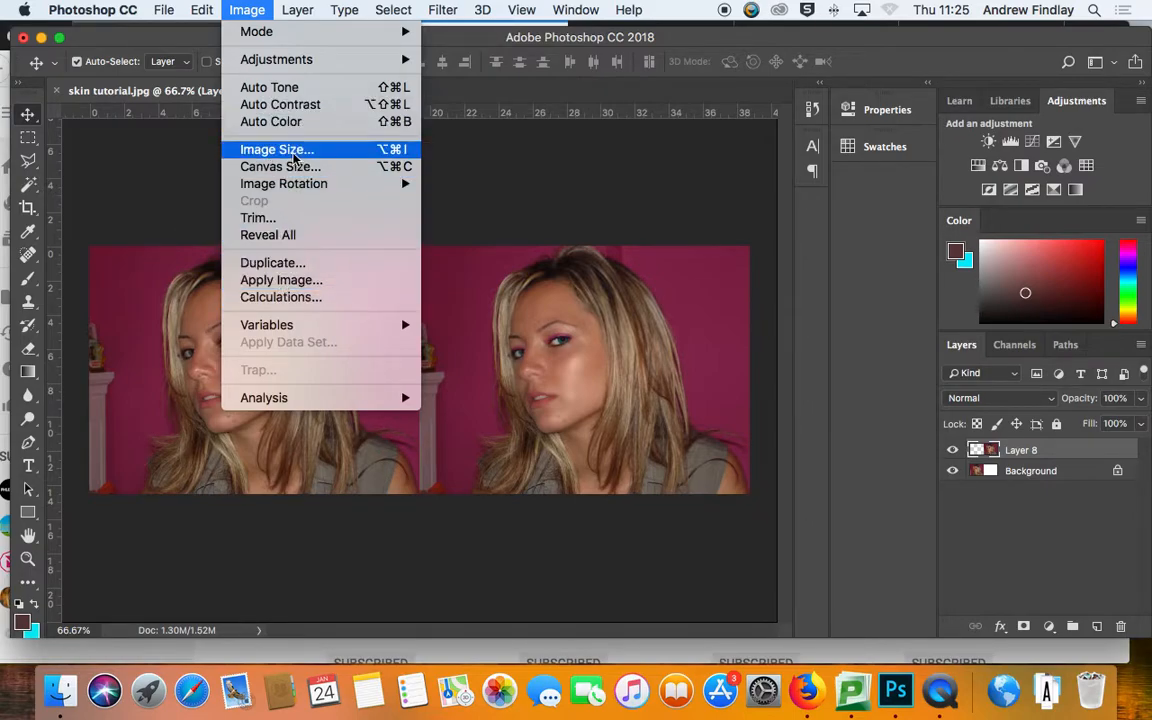
click(276, 148)
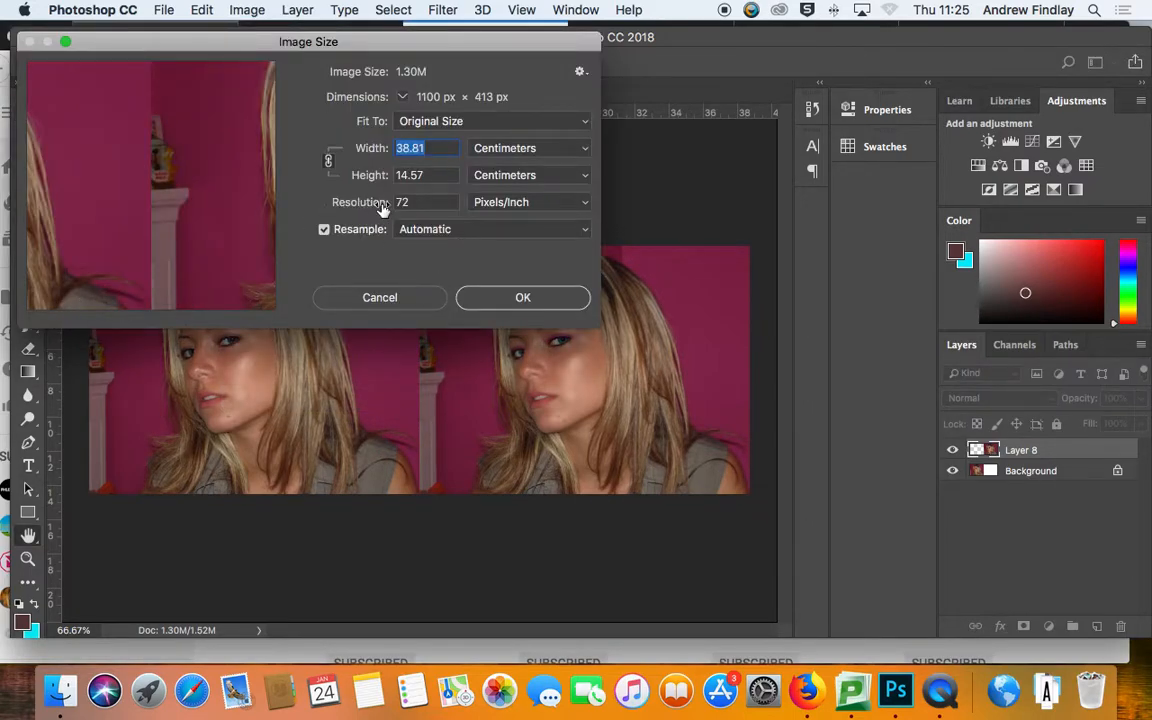
click(428, 200)
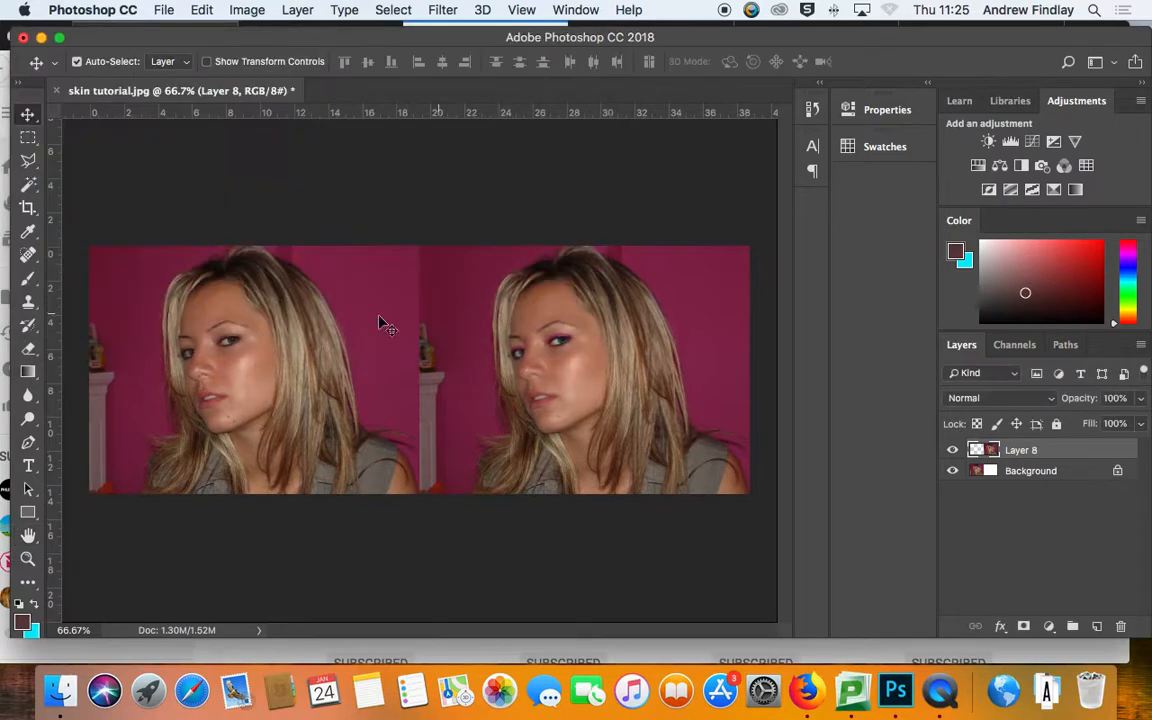
mouse_move(164, 10)
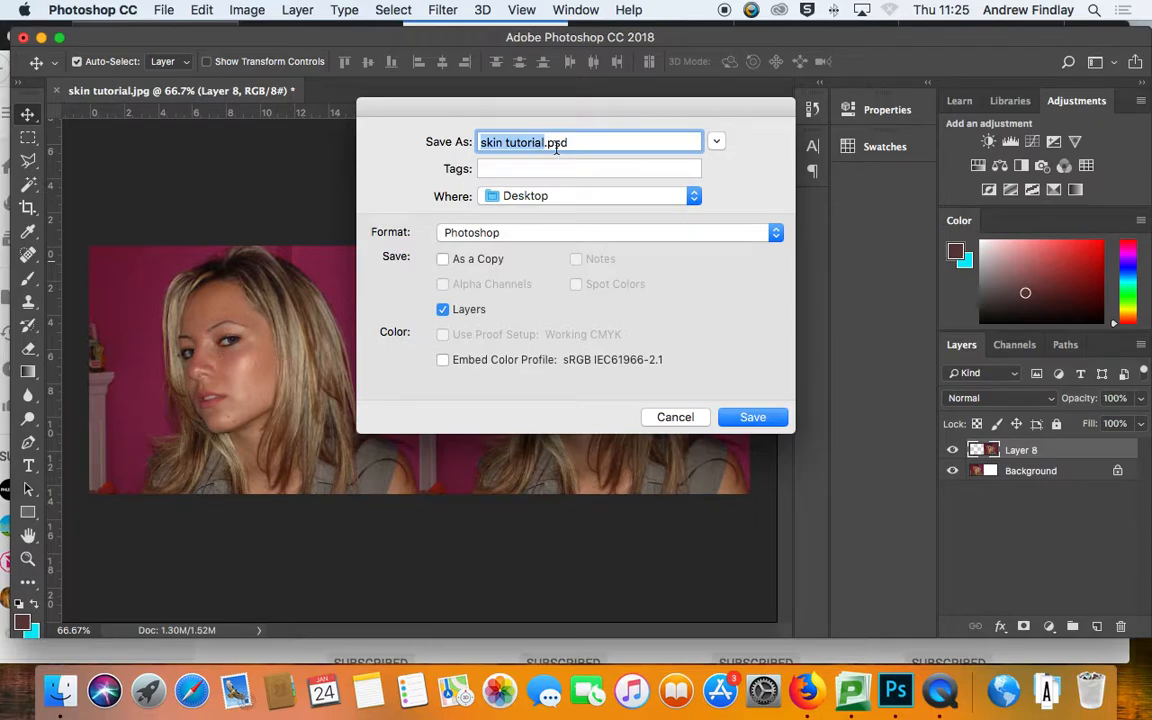
Step: Save a JPEG copy named BeforeAfterSkin.jpg to the Desktop
click(608, 232)
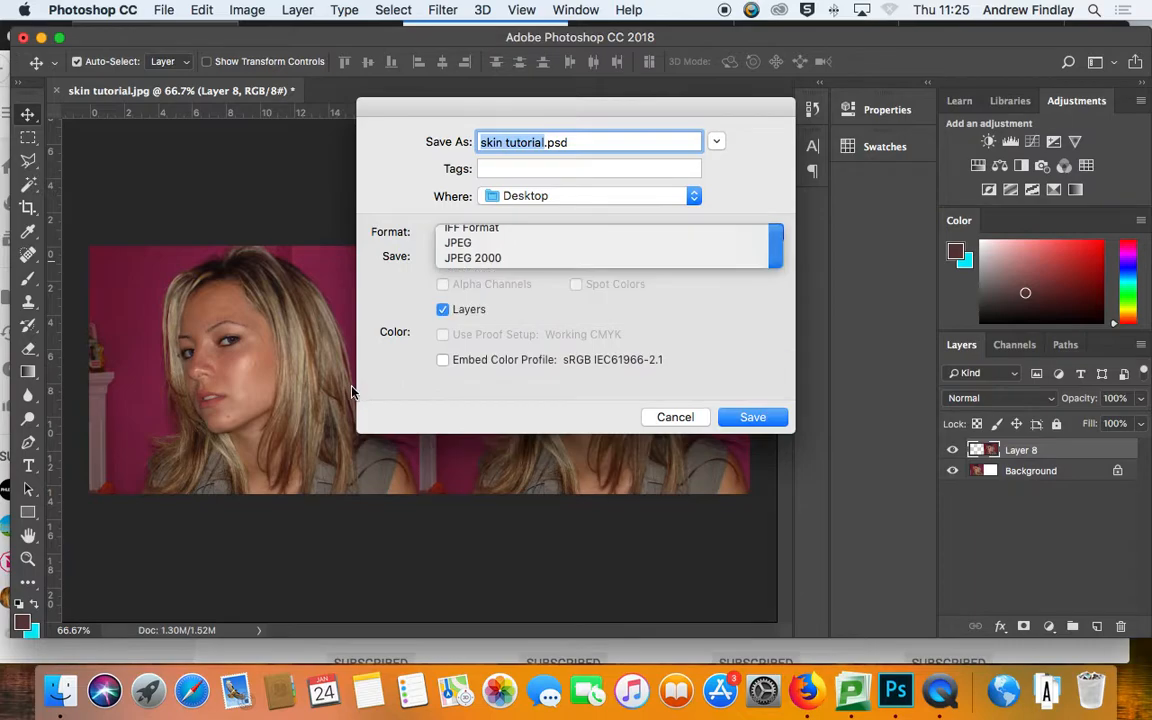
click(458, 242)
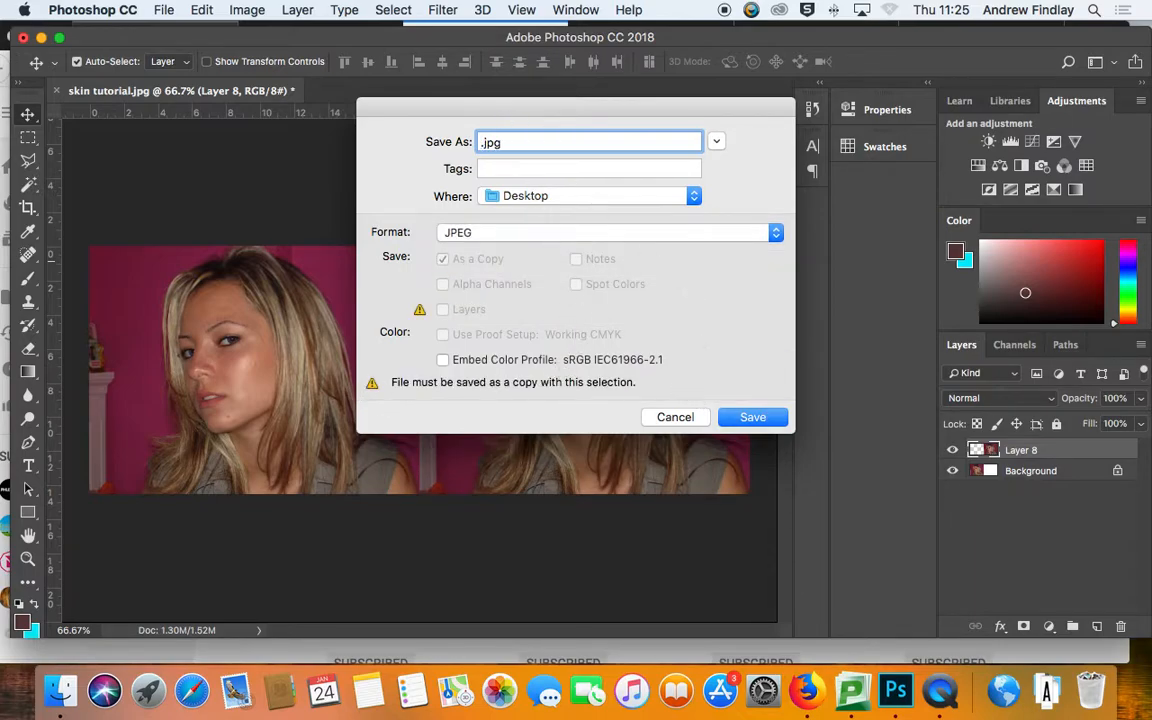
text(BeforeA)
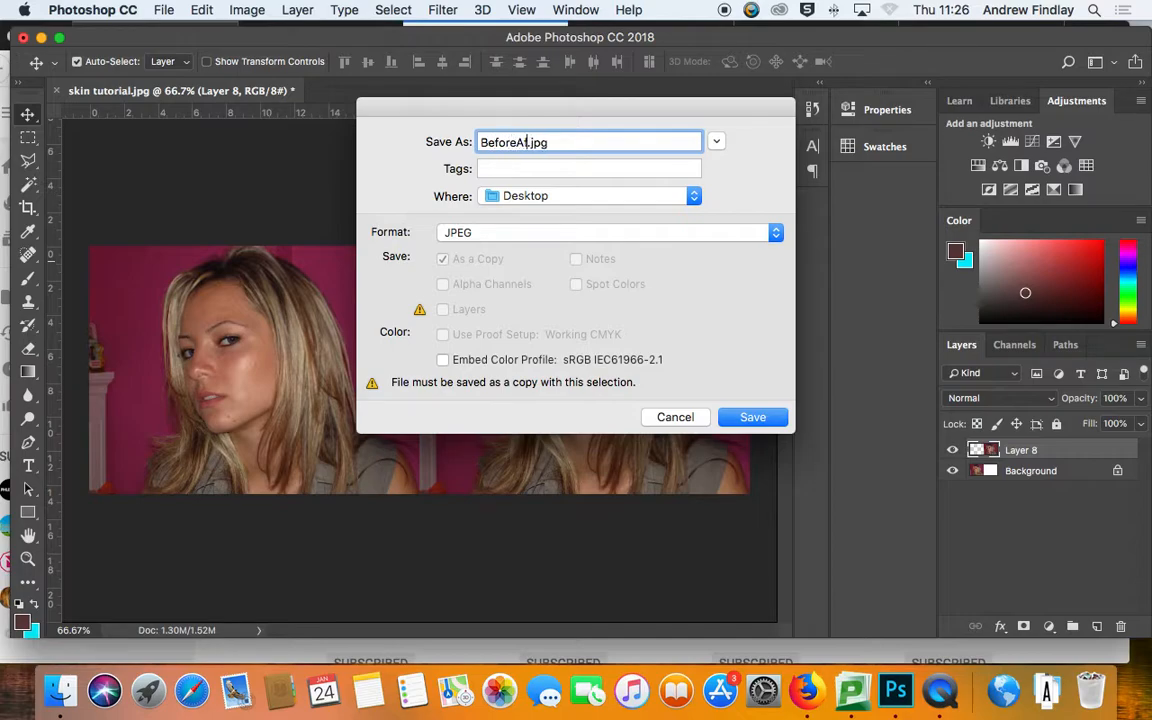
text(fter)
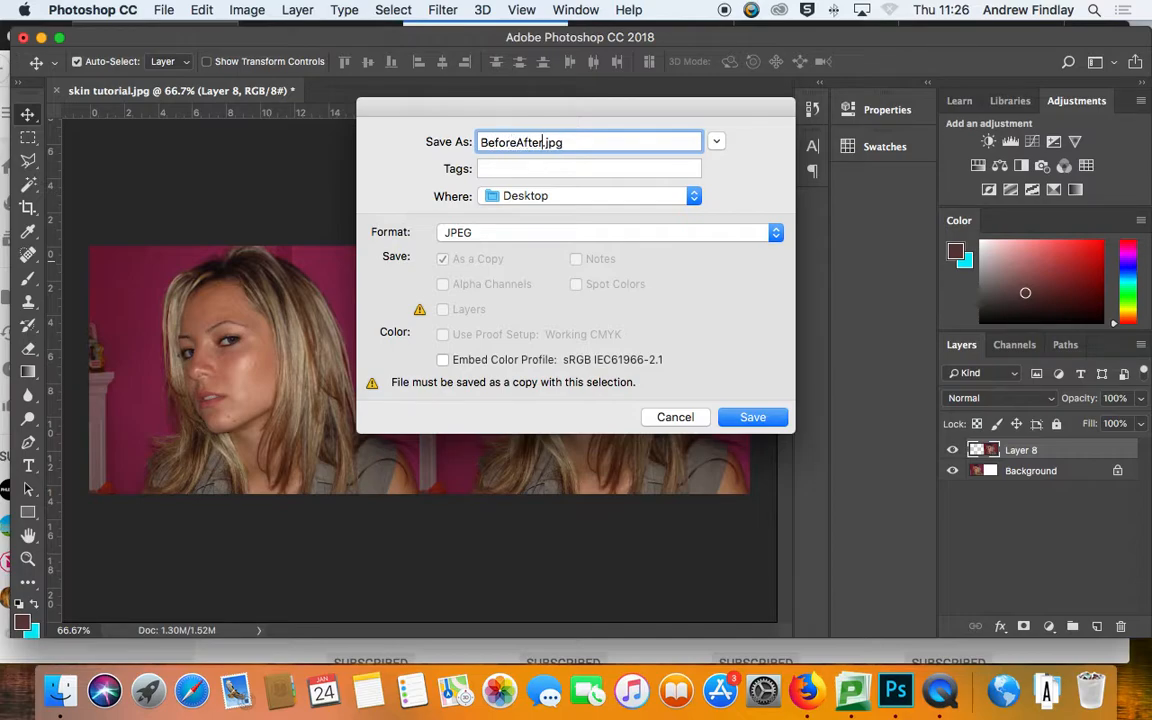
text(Skin)
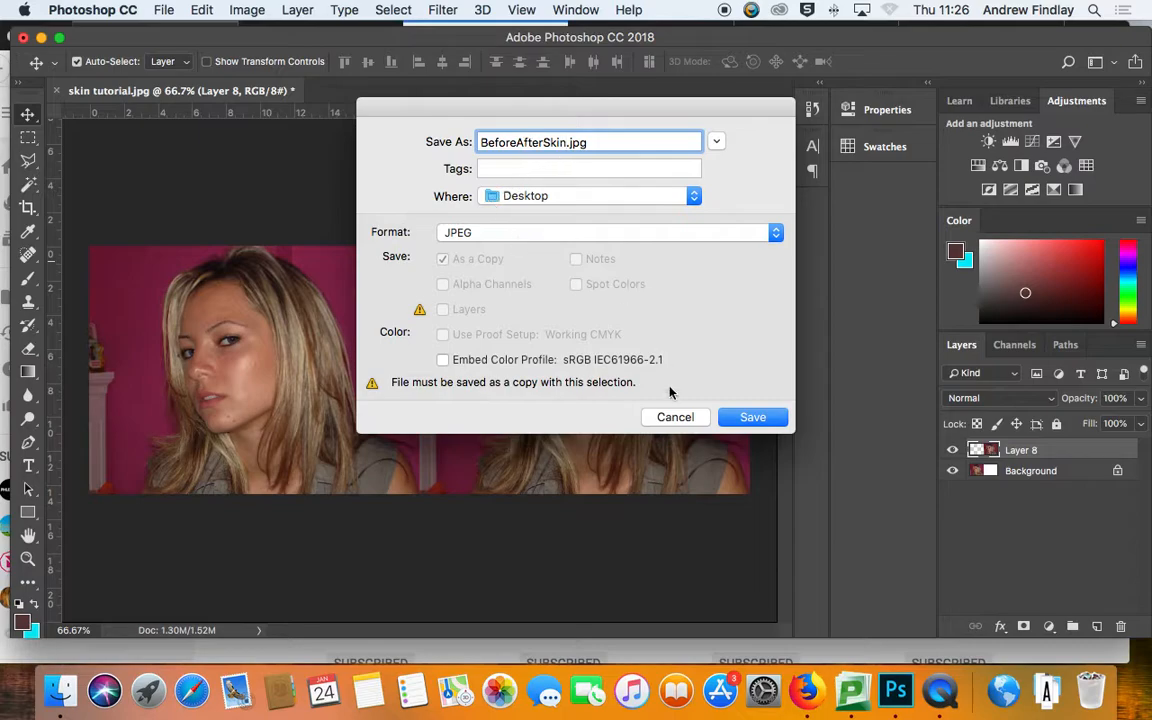
click(752, 418)
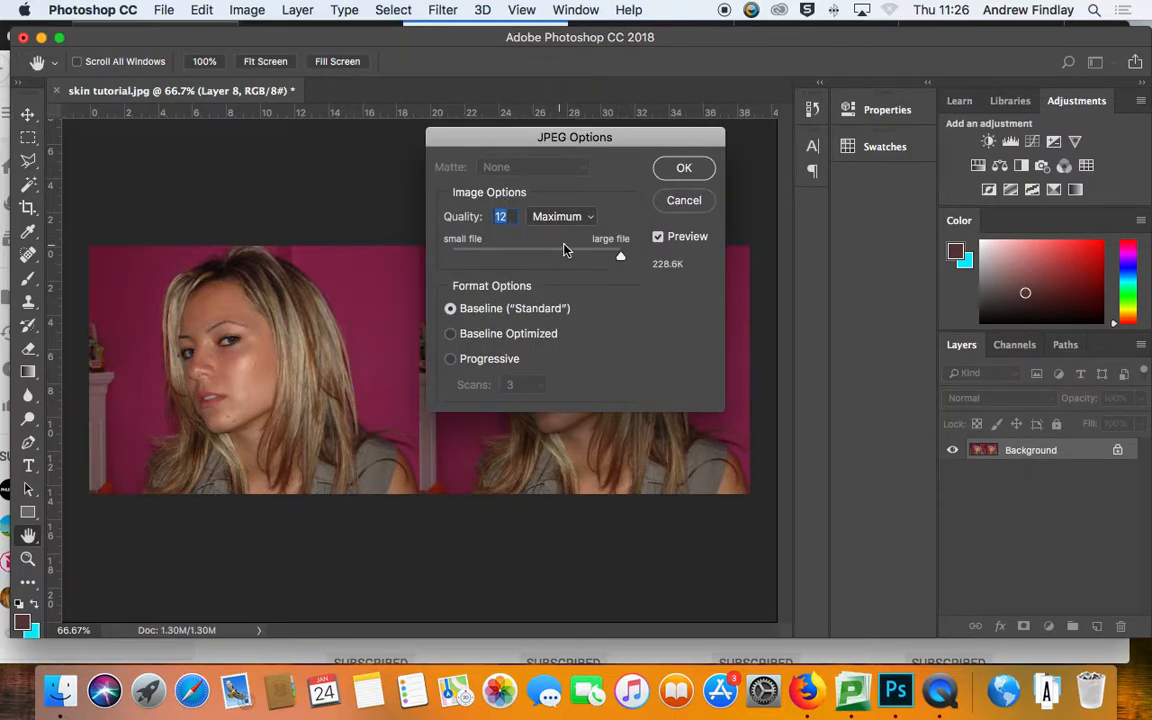
mouse_move(618, 258)
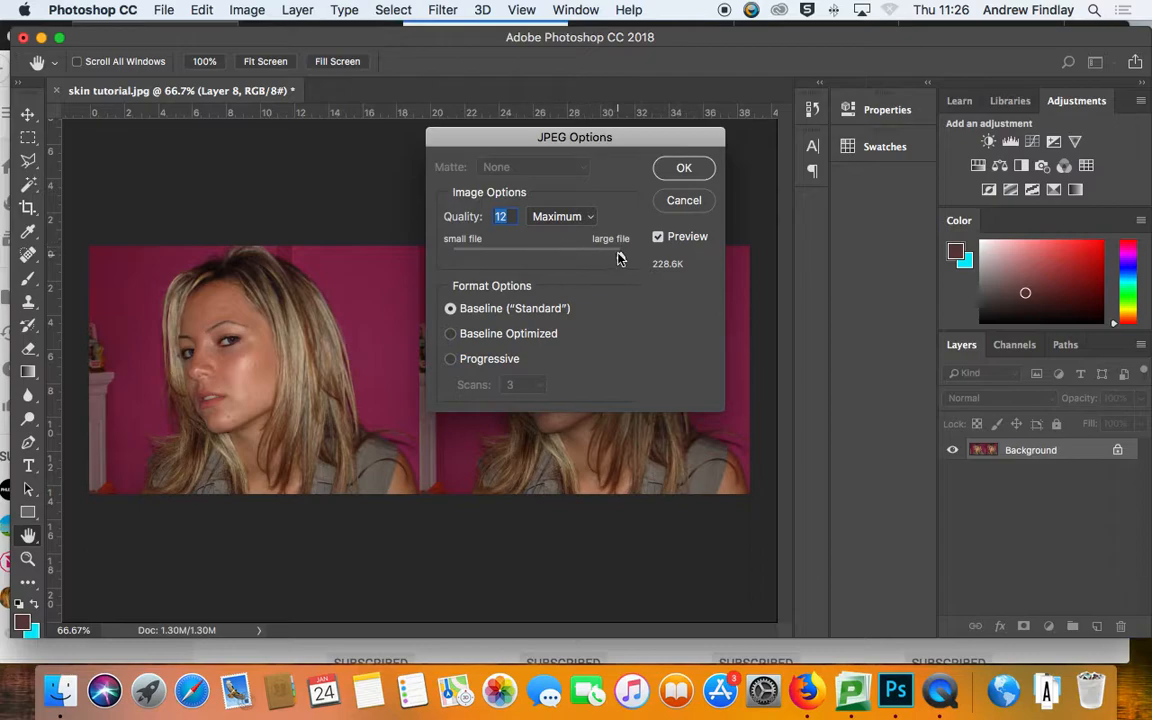
Step: Write the JPEG at High quality 8 and return to the side-by-side document
drag(620, 256, 556, 256)
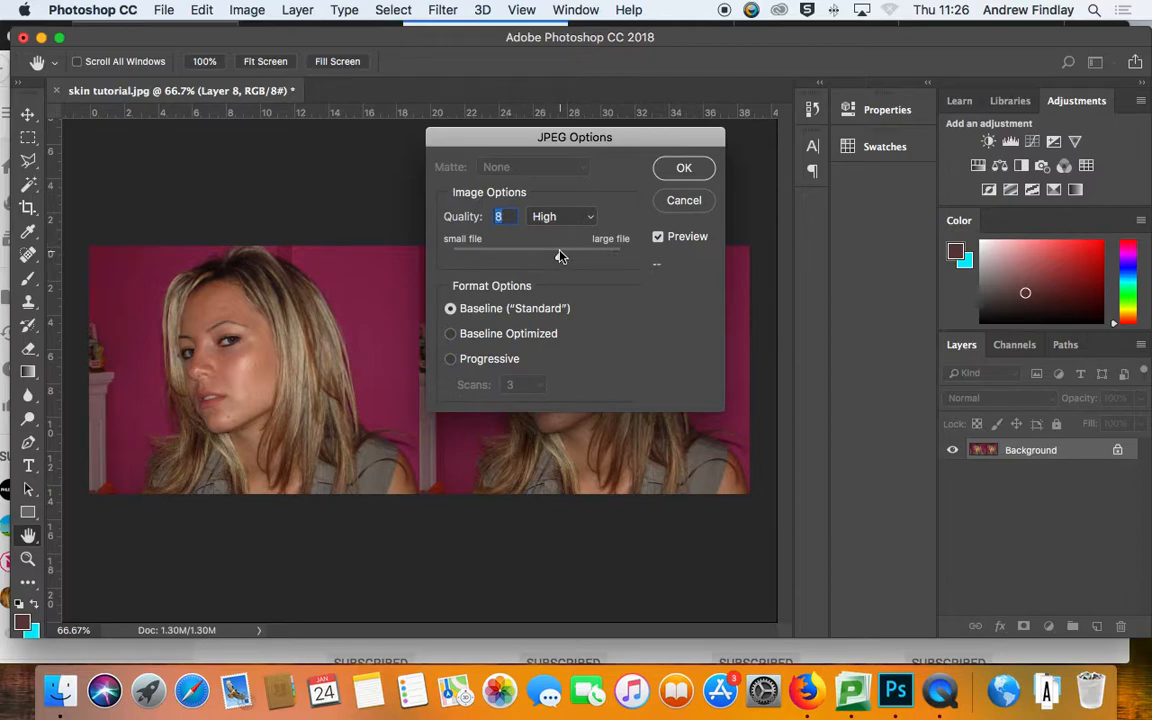
click(684, 168)
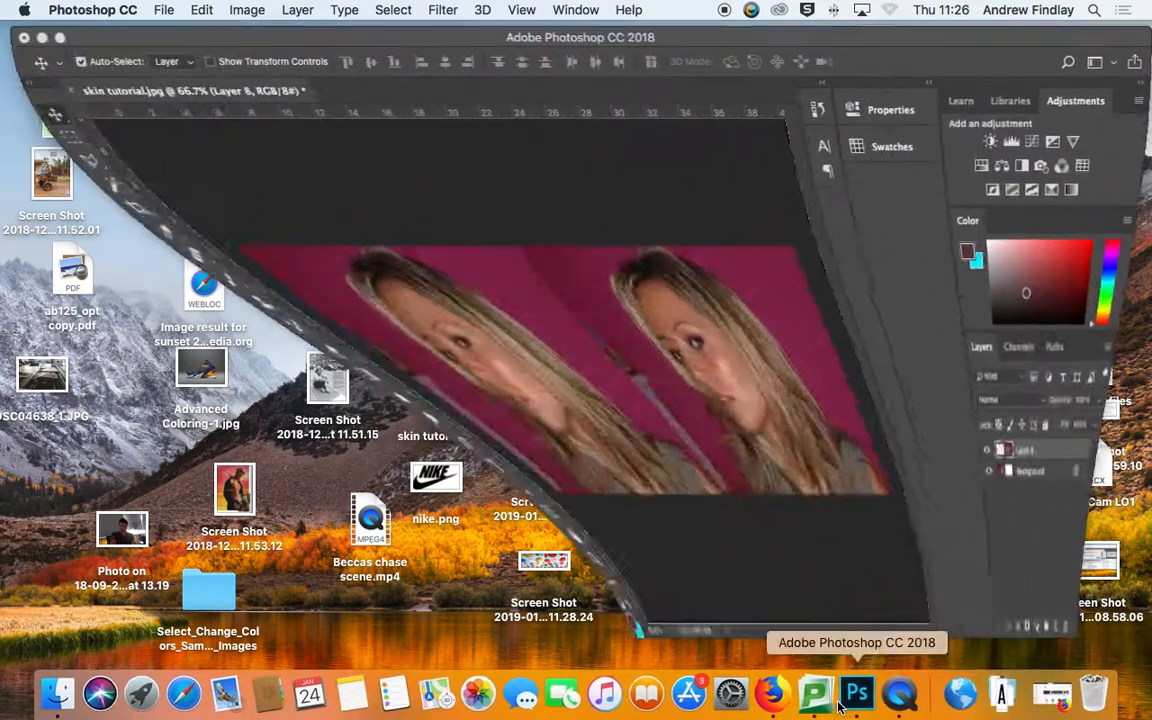
click(164, 10)
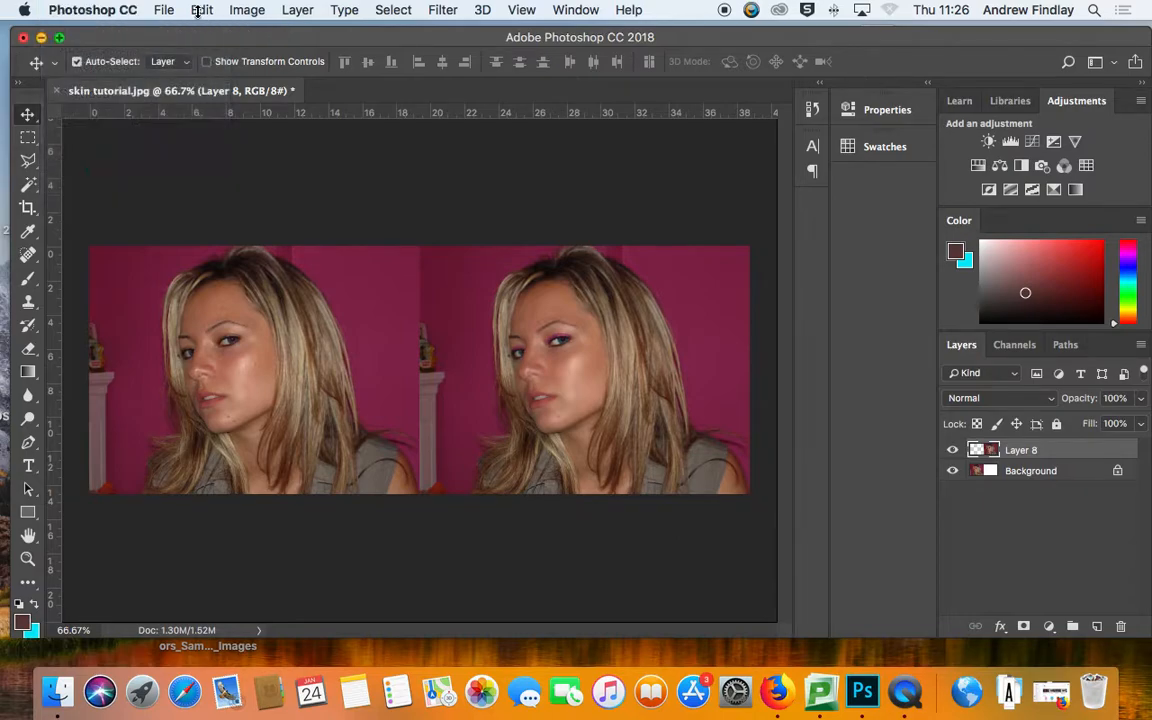
Step: Resample the image to 300 pixels/inch via Image Size
click(248, 10)
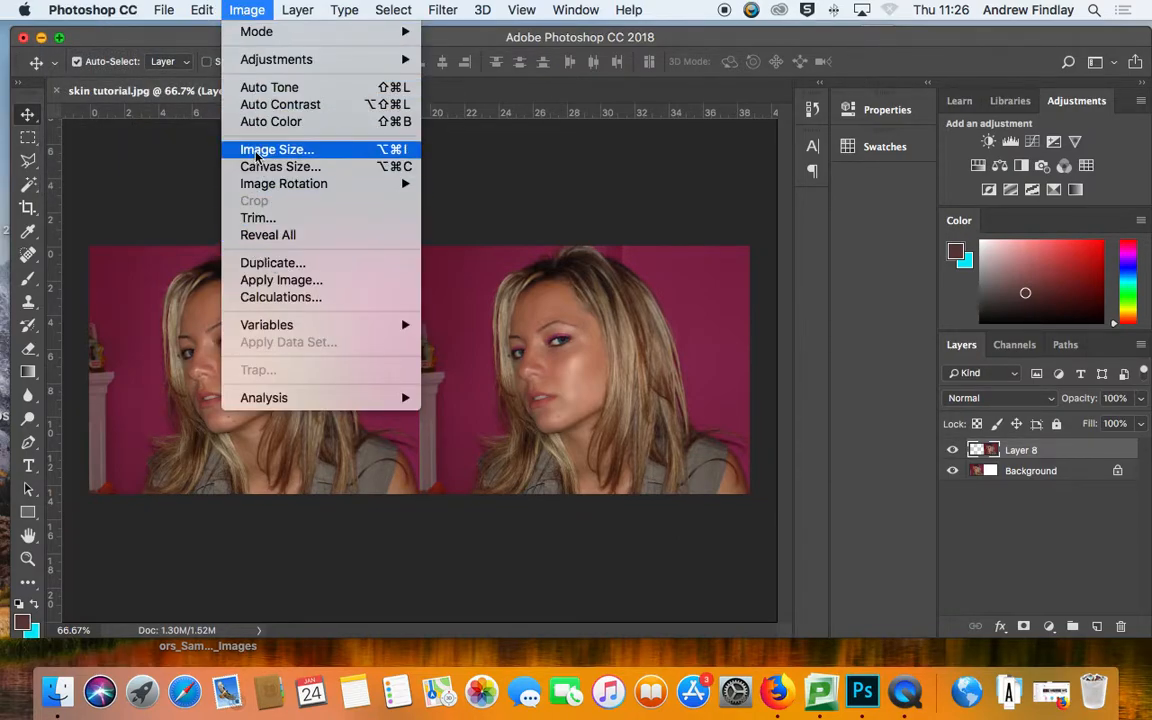
click(276, 148)
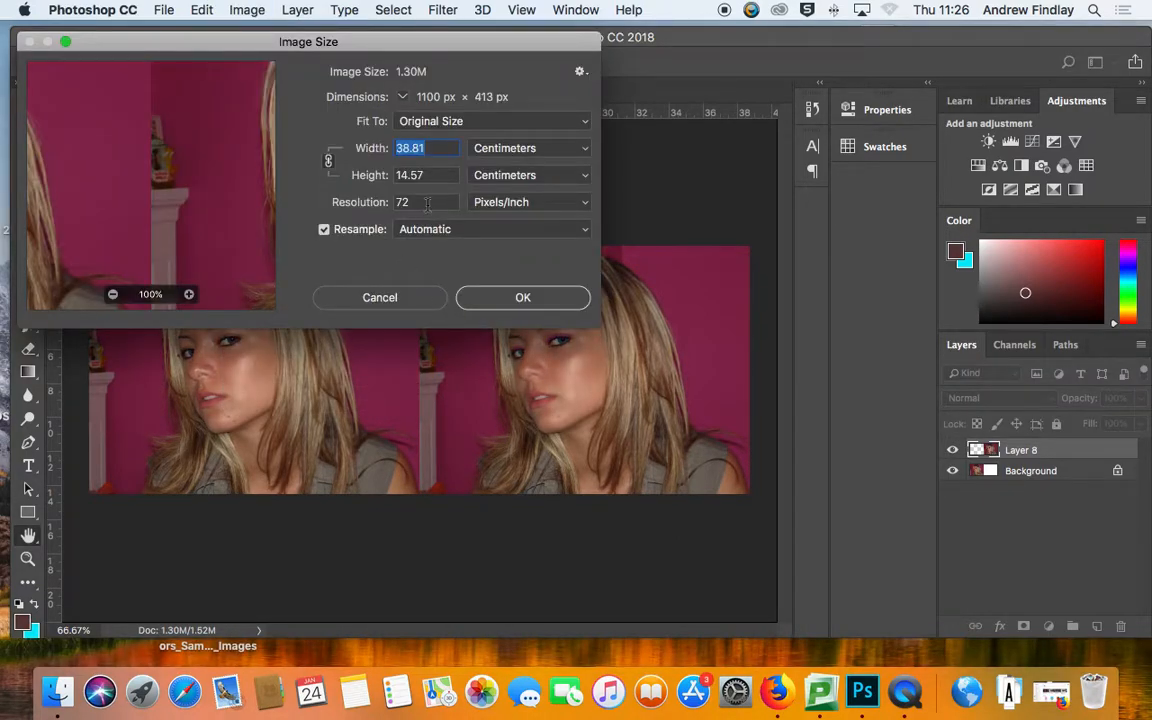
text(300)
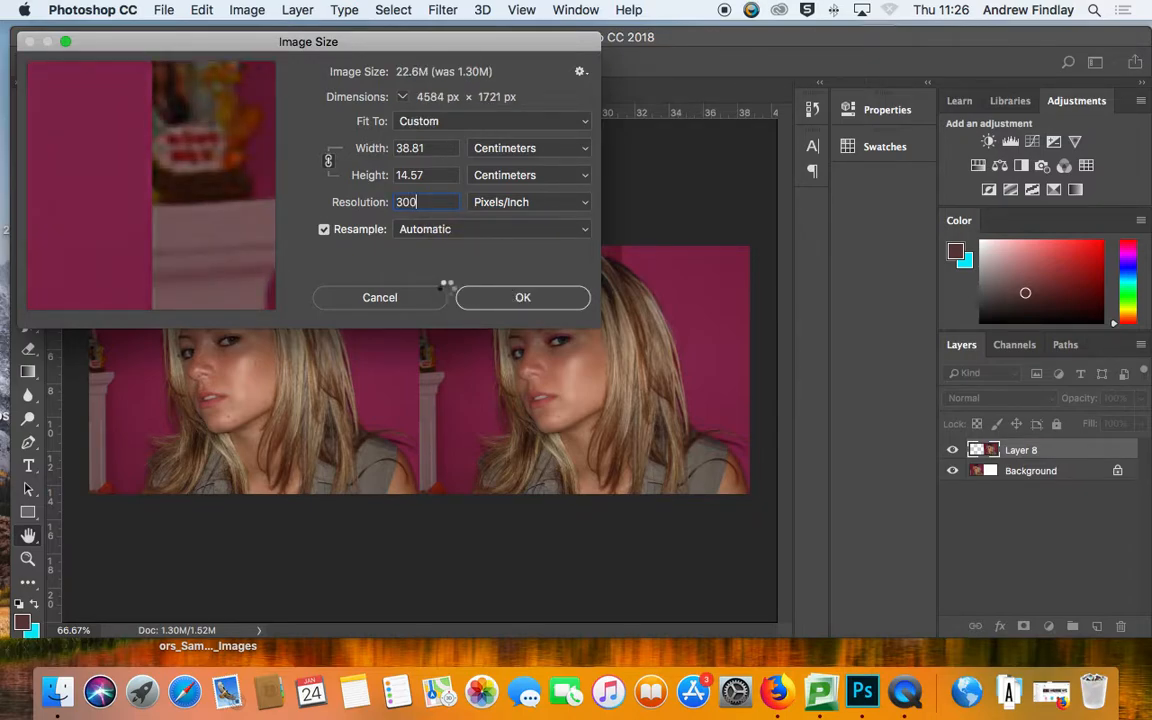
click(522, 296)
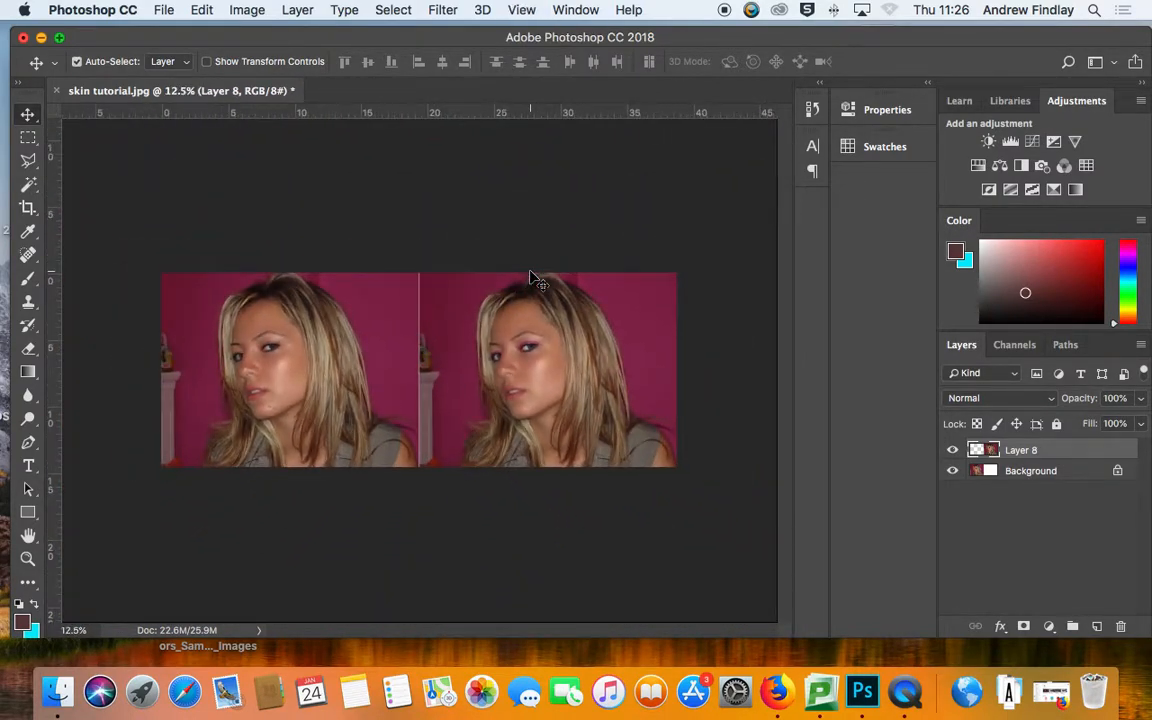
click(164, 10)
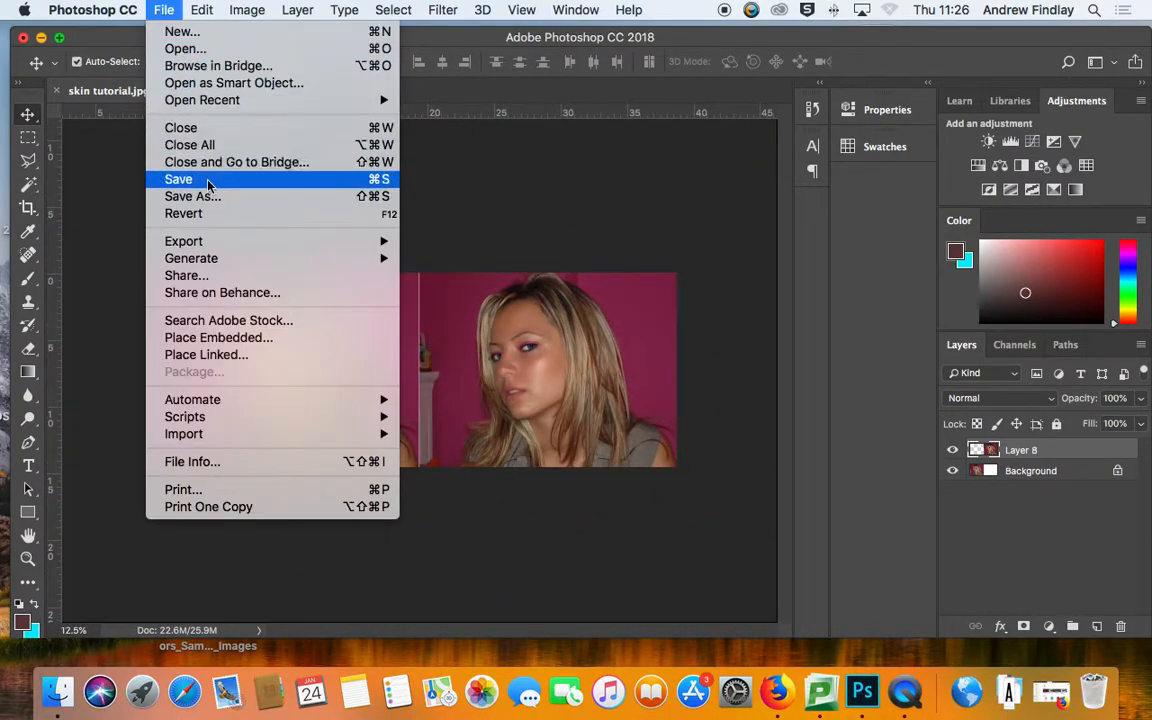
click(178, 180)
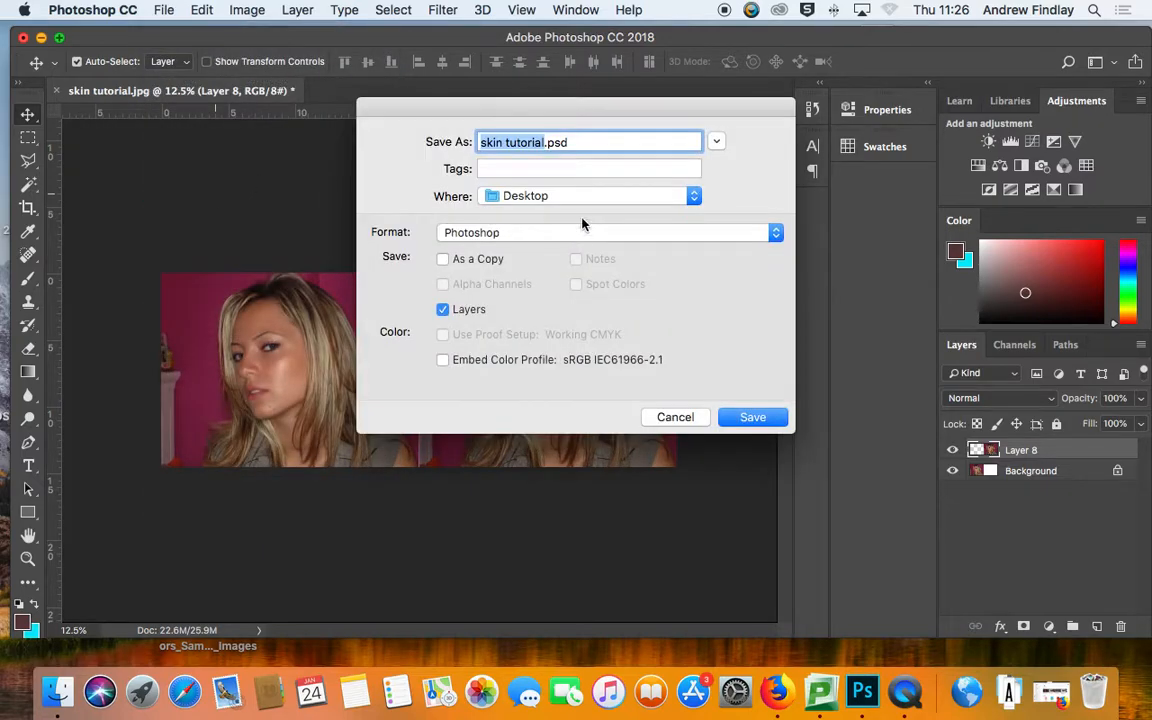
click(610, 232)
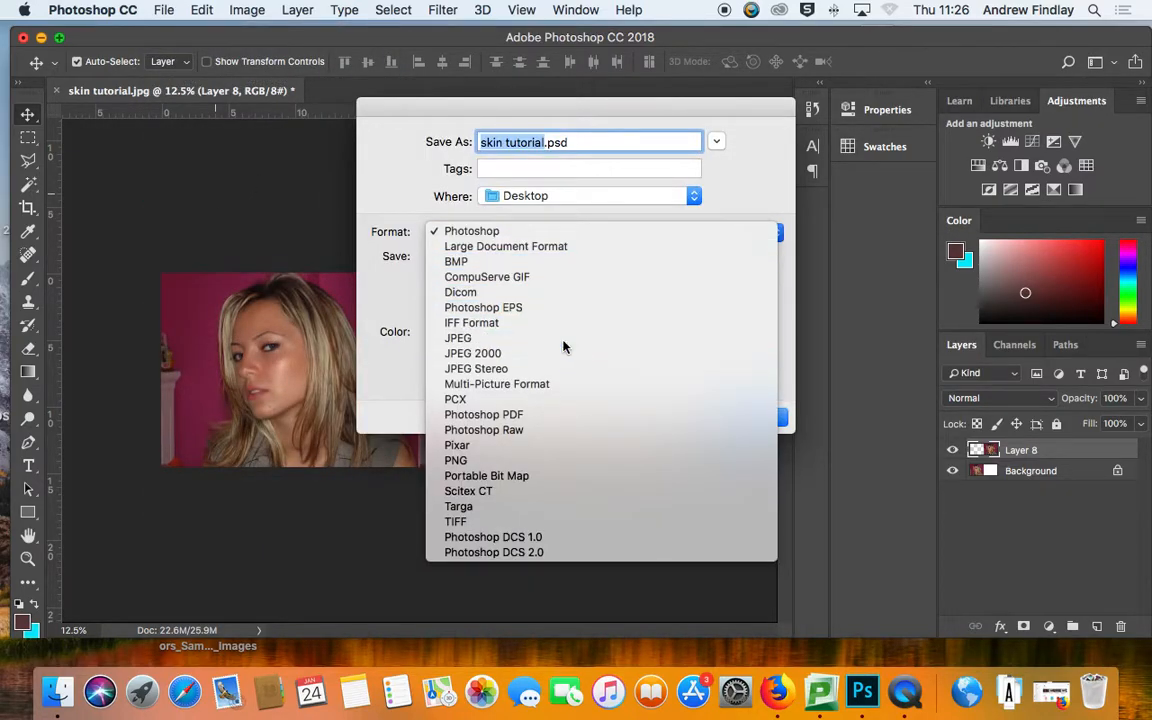
click(458, 336)
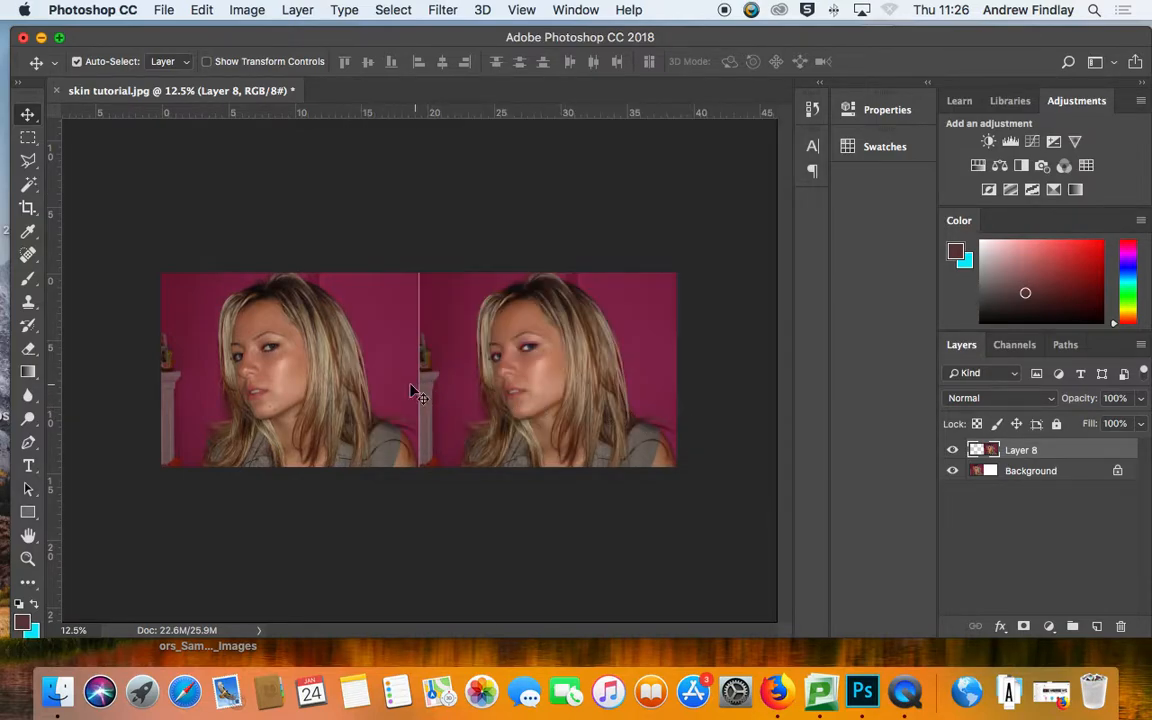
mouse_move(344, 336)
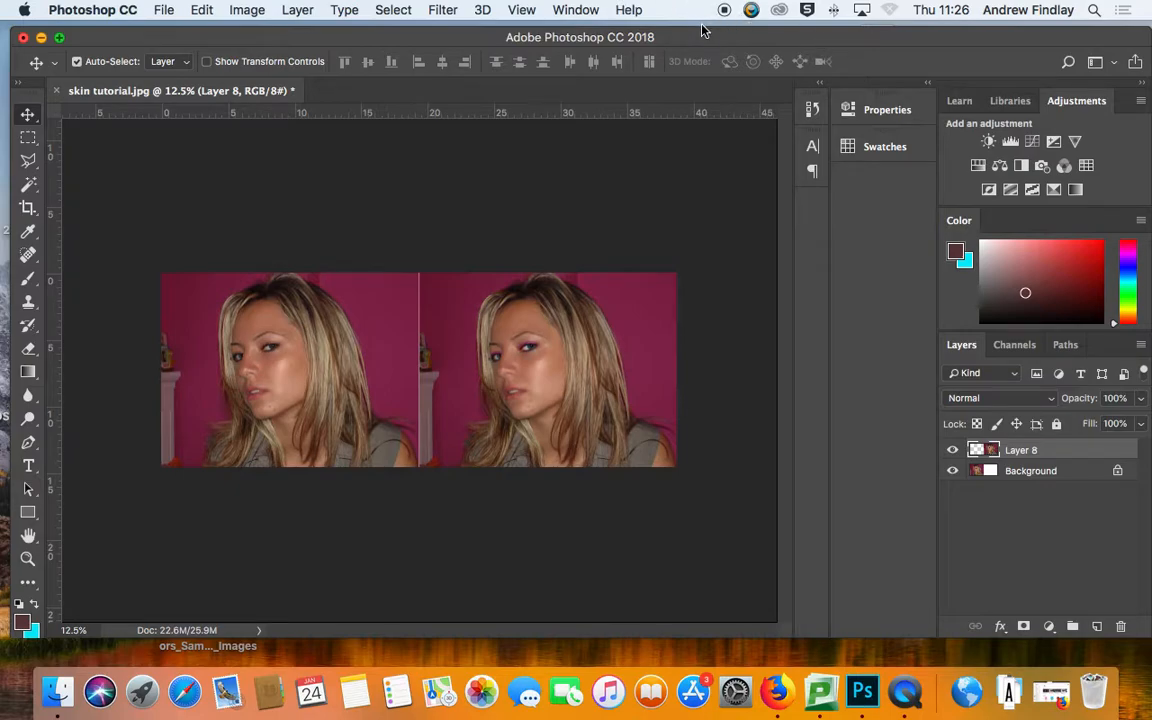
mouse_move(728, 32)
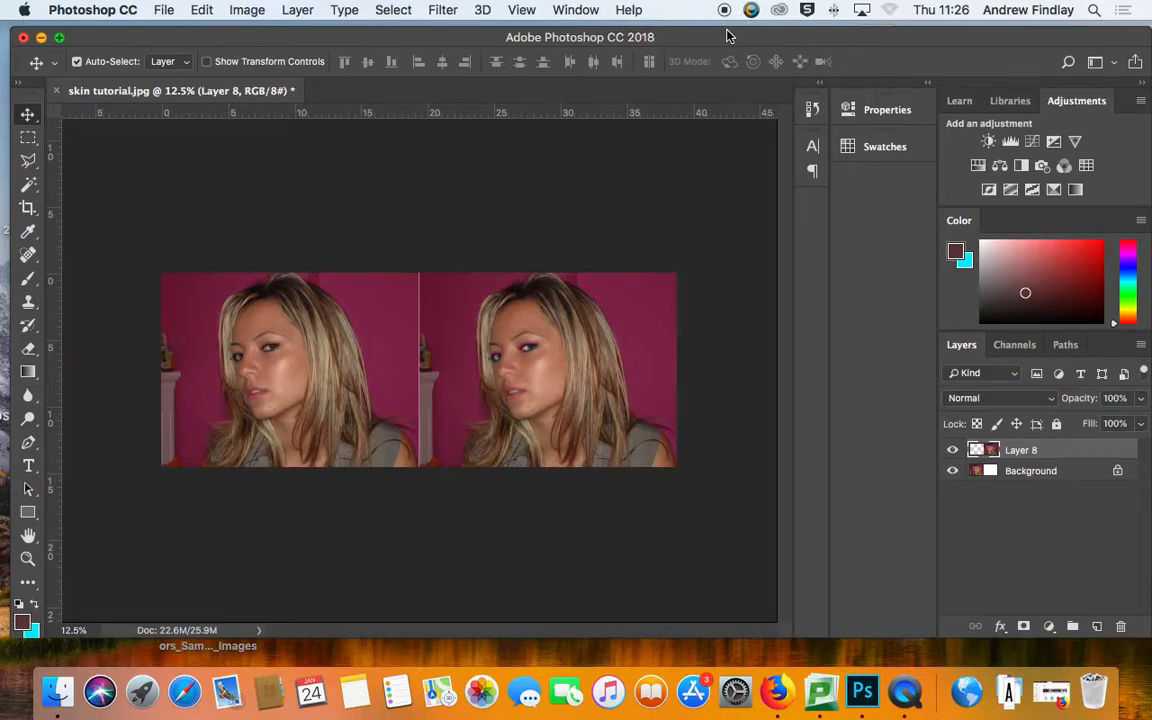